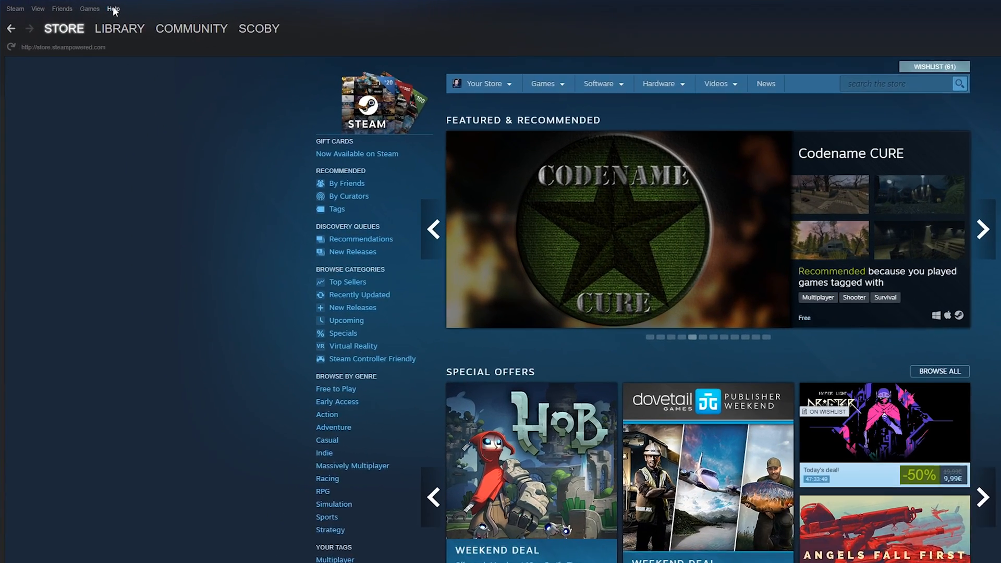
Step: Go to Steam Support from the client's Help menu
{"action": "left_click", "coordinate": [113, 8]}
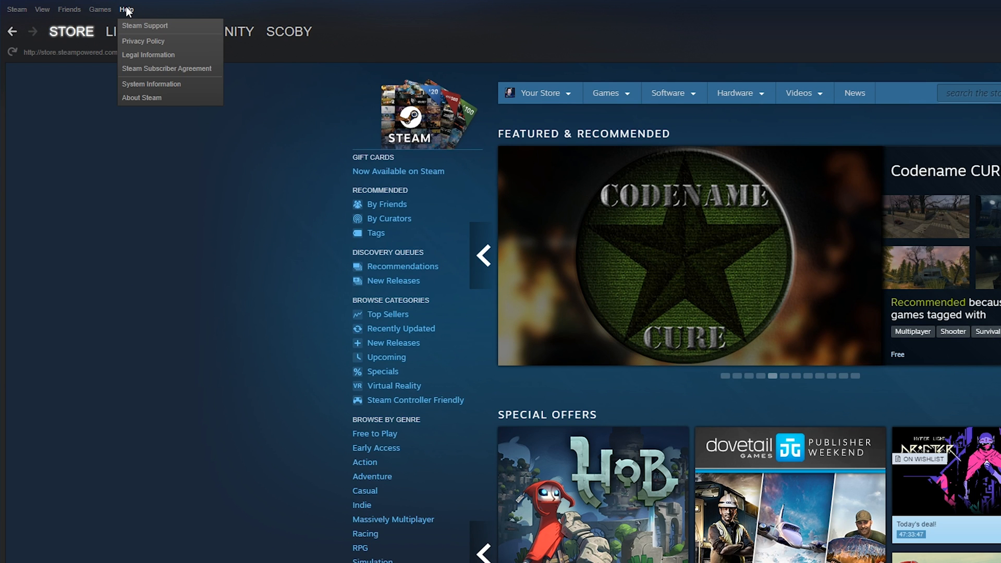
{"action": "left_click", "coordinate": [145, 25]}
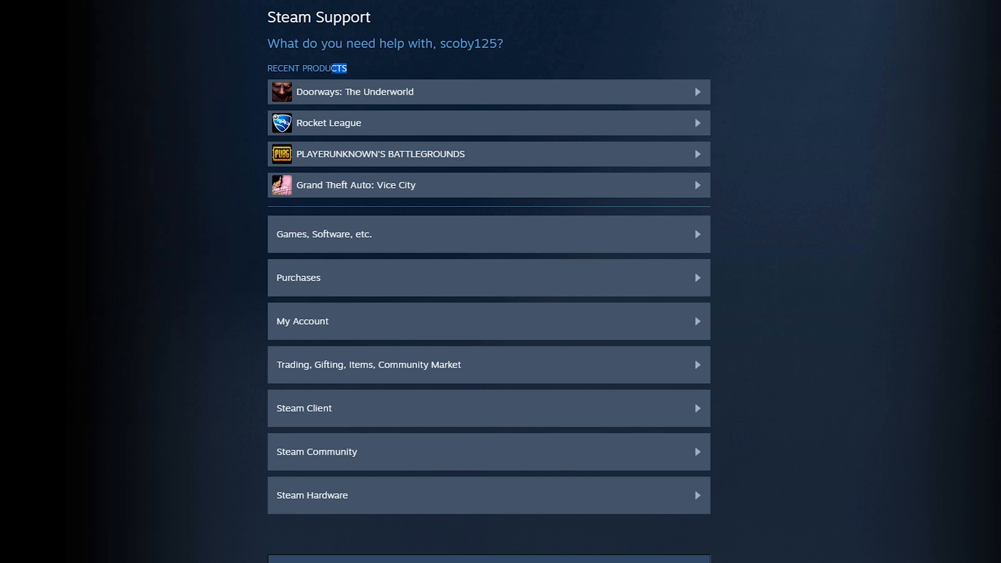
{"action": "mouse_move", "coordinate": [381, 92]}
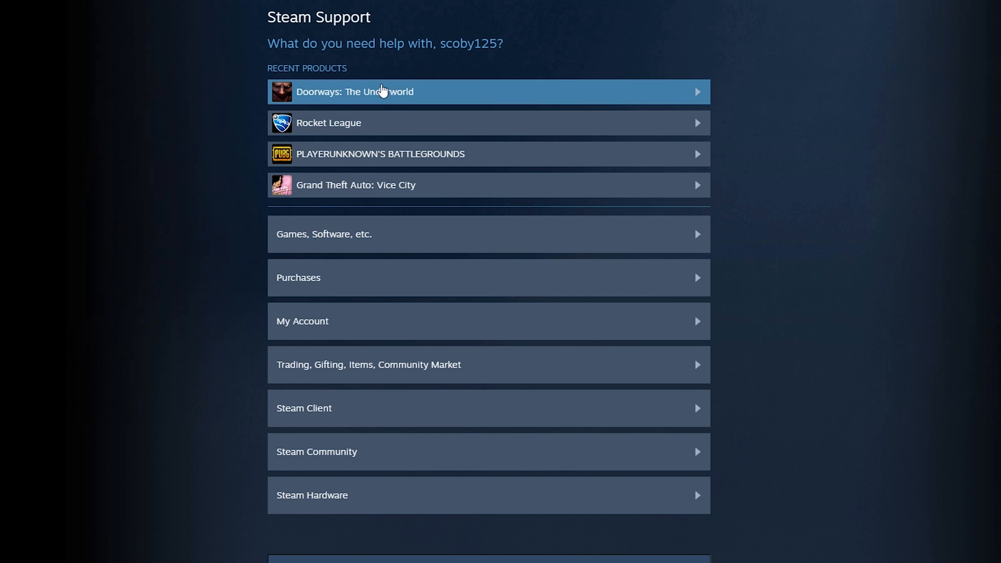
{"action": "mouse_move", "coordinate": [342, 100]}
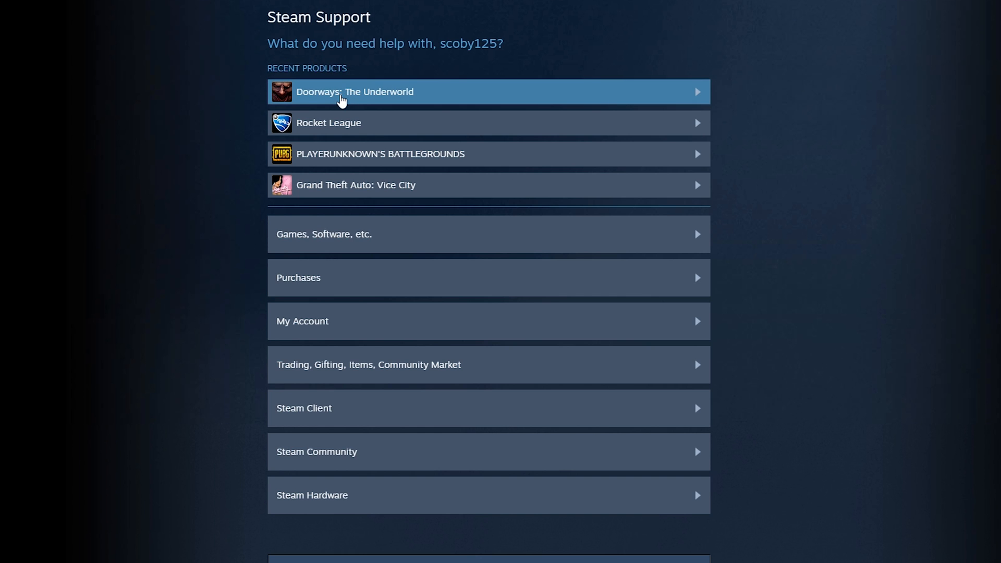
{"action": "mouse_move", "coordinate": [383, 98]}
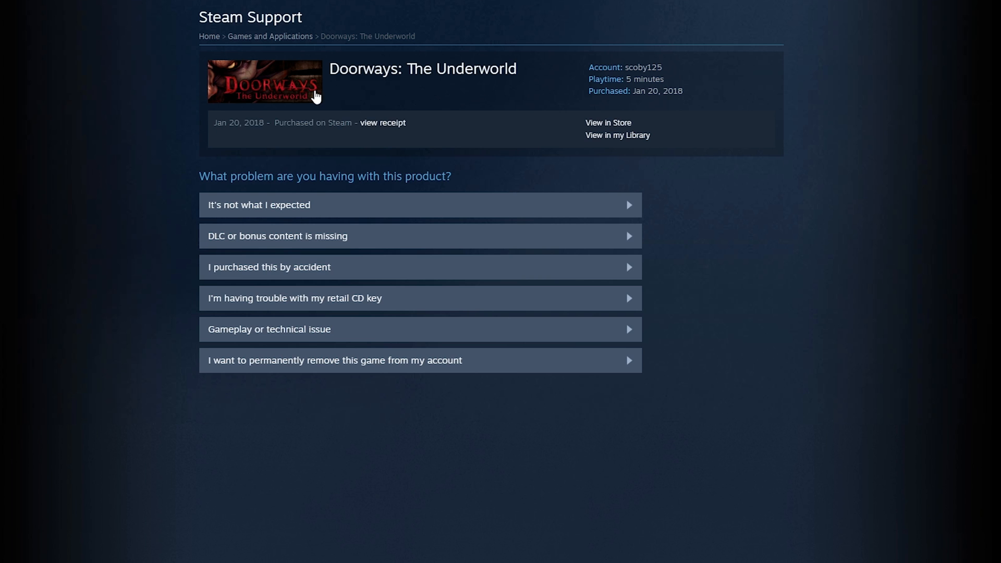
{"action": "mouse_move", "coordinate": [435, 225]}
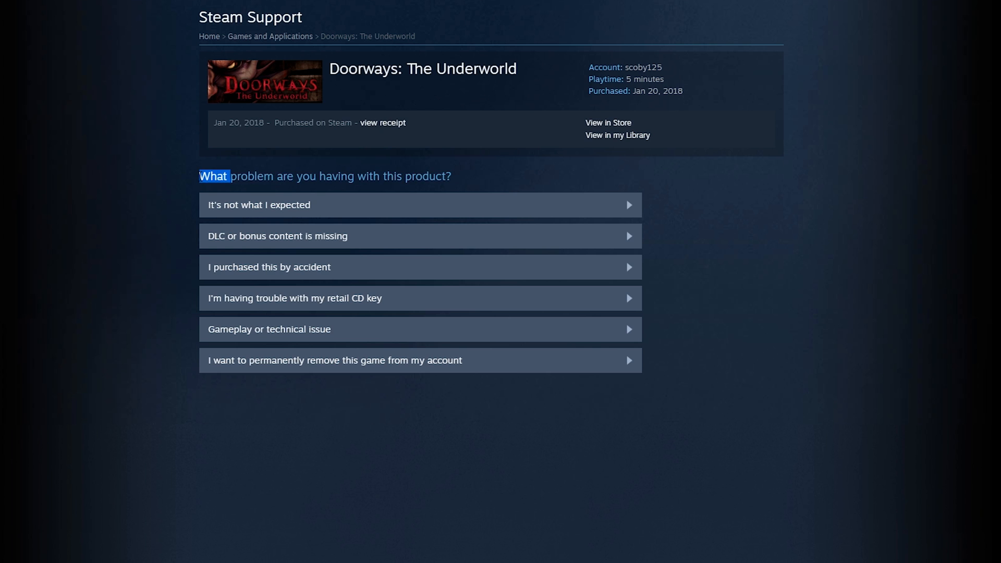
{"action": "mouse_move", "coordinate": [279, 273]}
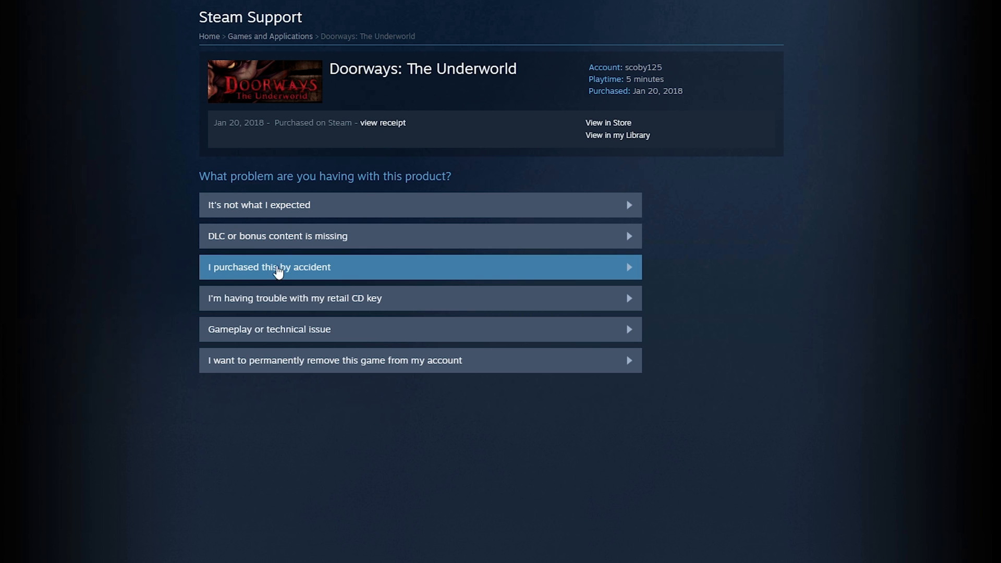
{"action": "mouse_move", "coordinate": [260, 210]}
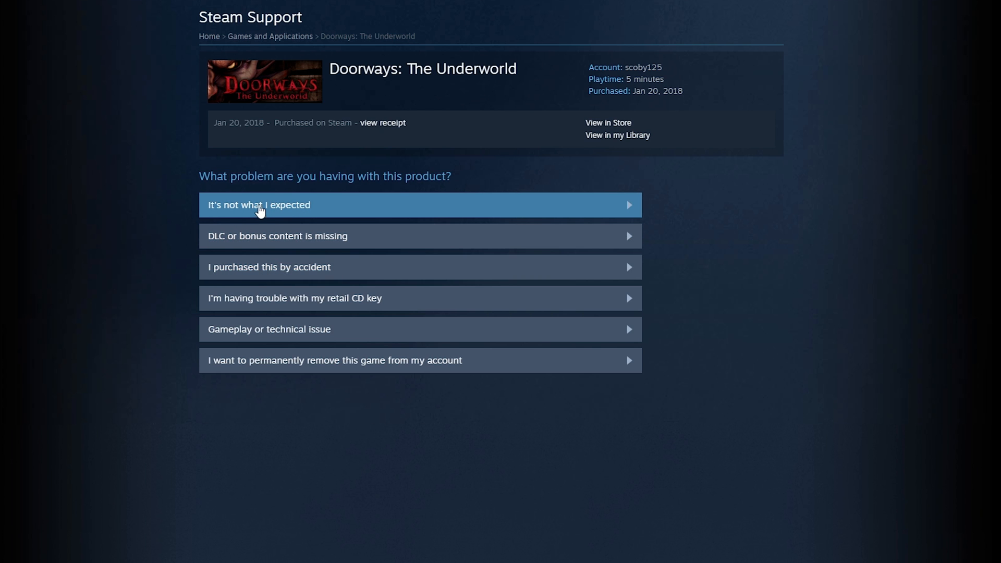
Step: Report 'It's not what I expected' as the problem with Doorways: The Underworld
{"action": "left_click", "coordinate": [258, 204]}
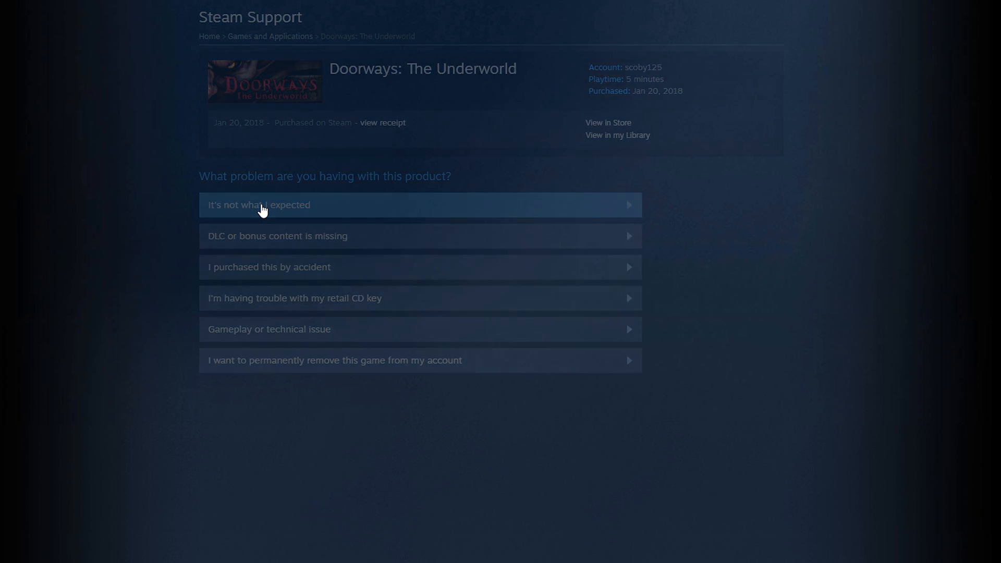
Step: Request a refund for Doorways: The Underworld, 9,99€ to the Steam Wallet
{"action": "left_click", "coordinate": [264, 204]}
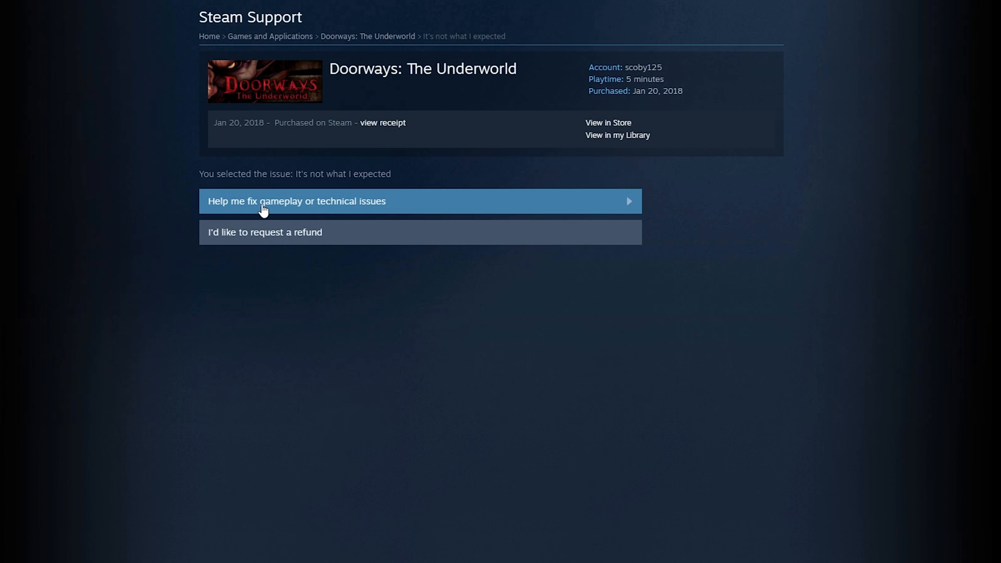
{"action": "mouse_move", "coordinate": [274, 206]}
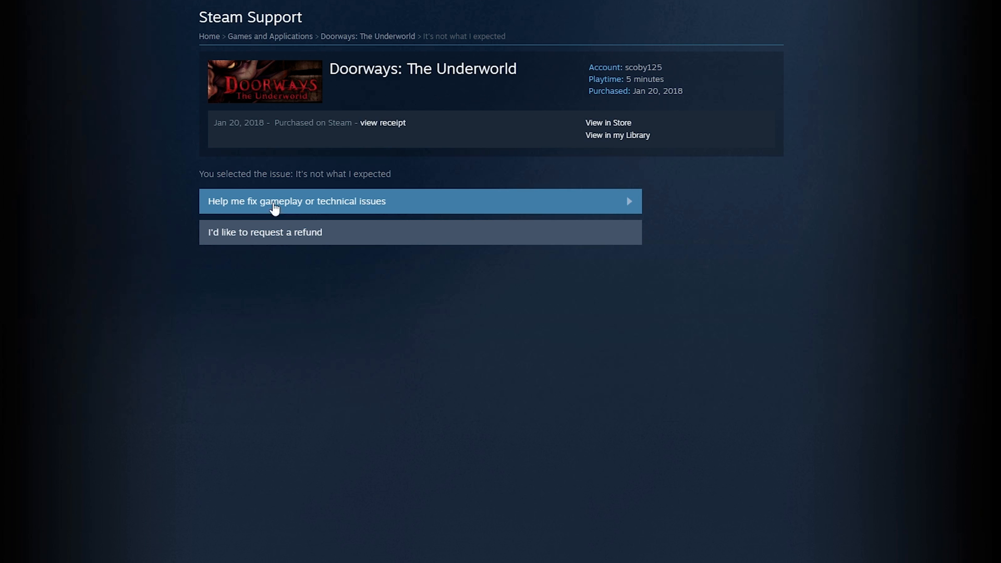
{"action": "mouse_move", "coordinate": [285, 235]}
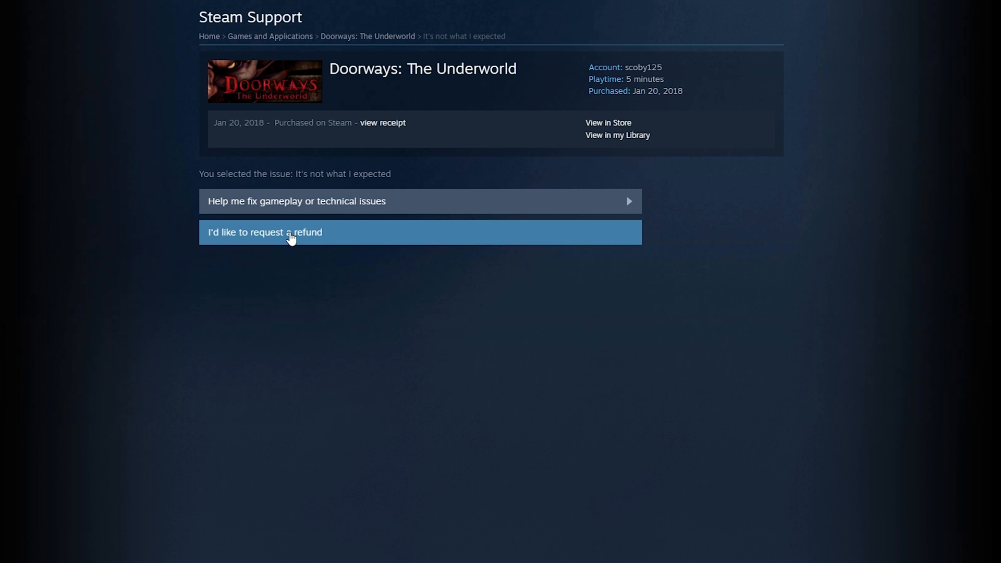
{"action": "left_click", "coordinate": [289, 232]}
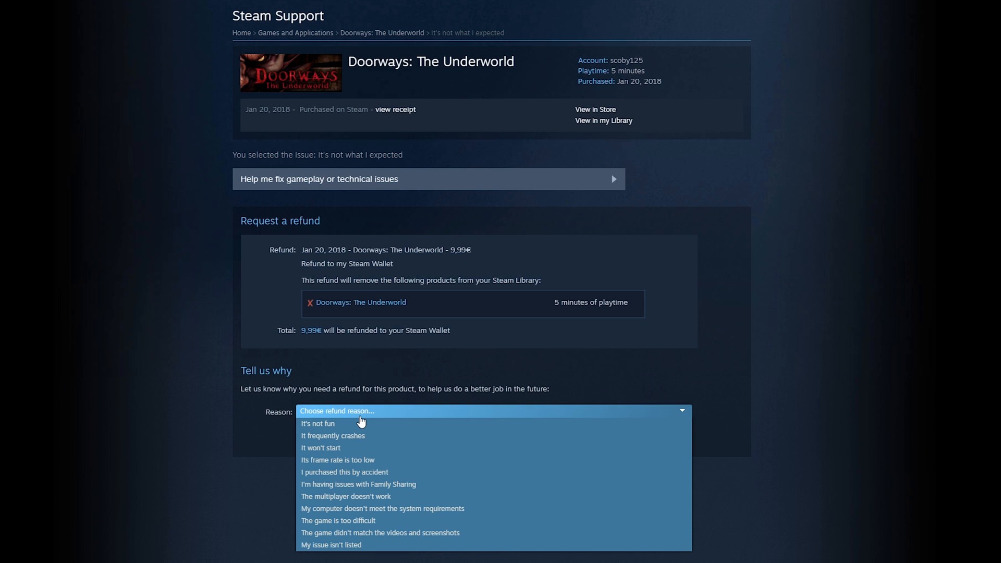
Step: Submit the refund request with 'It's not fun' as the reason
{"action": "left_click", "coordinate": [317, 423]}
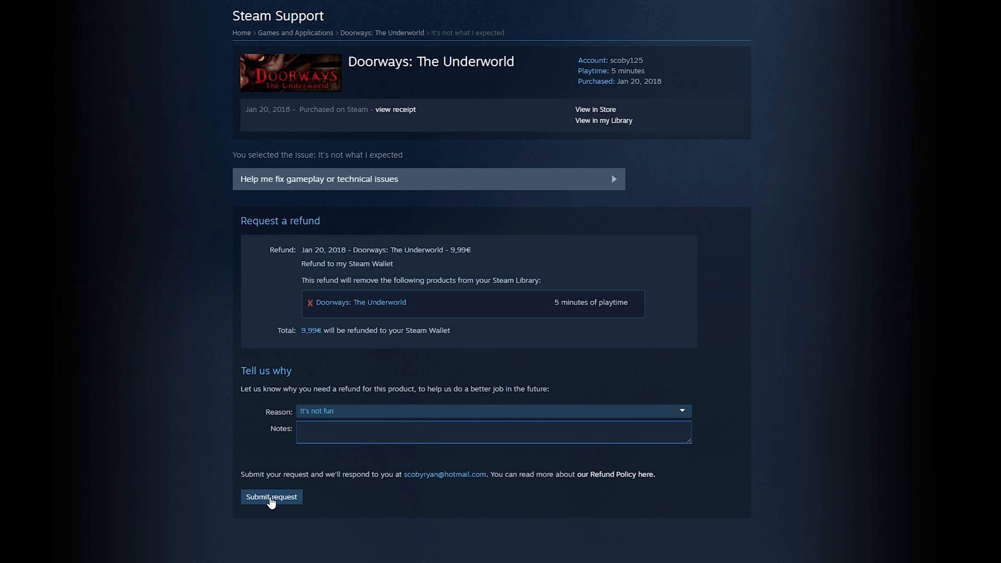
{"action": "left_click", "coordinate": [271, 497]}
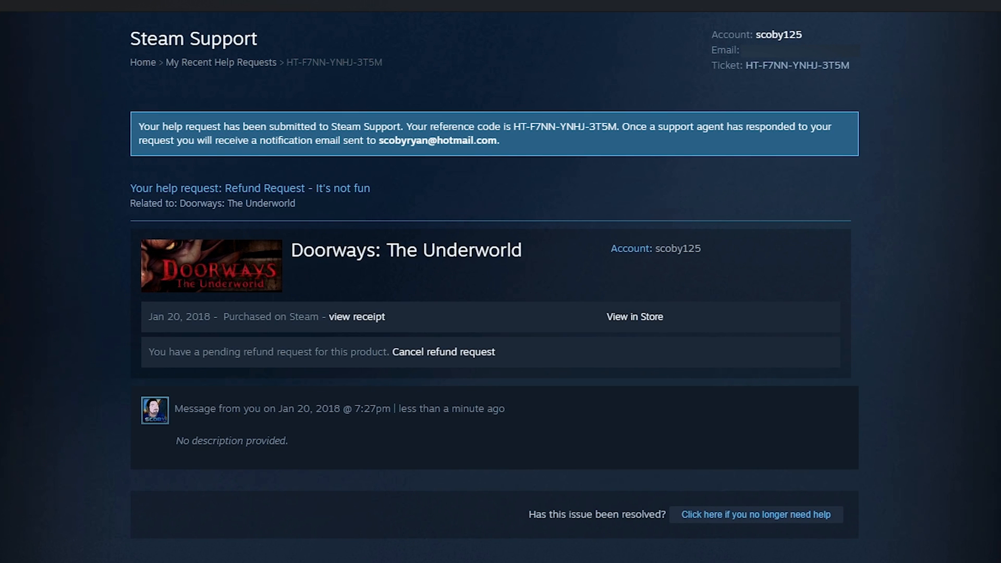